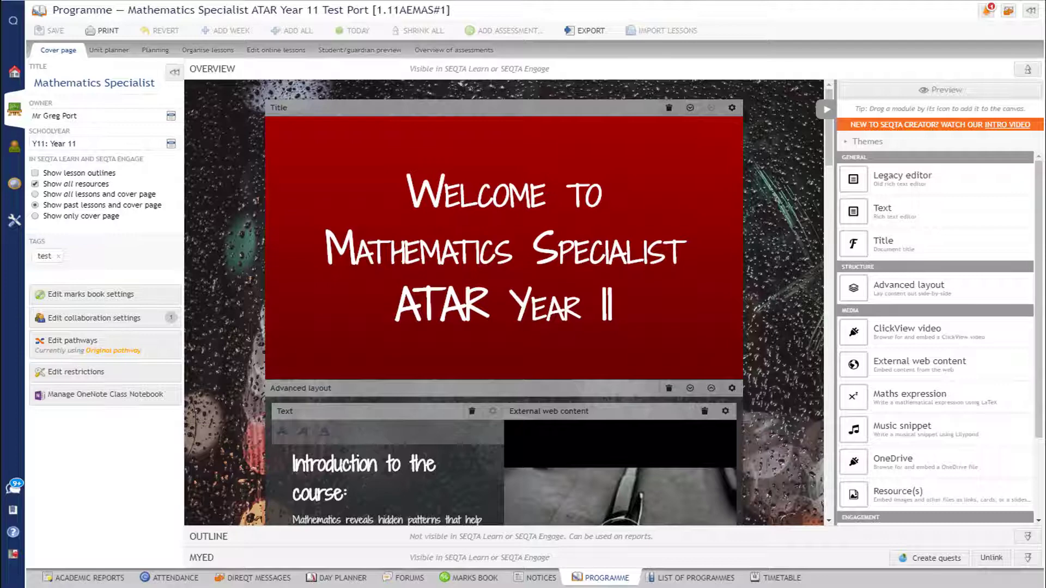
{"action": "mouse_move", "coordinate": [487, 111]}
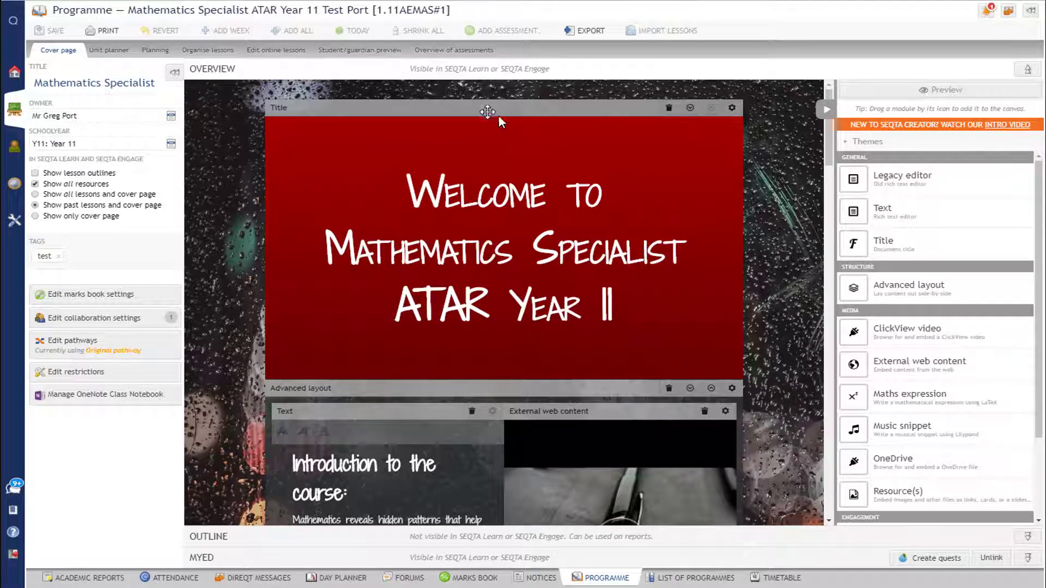
{"action": "mouse_move", "coordinate": [454, 55]}
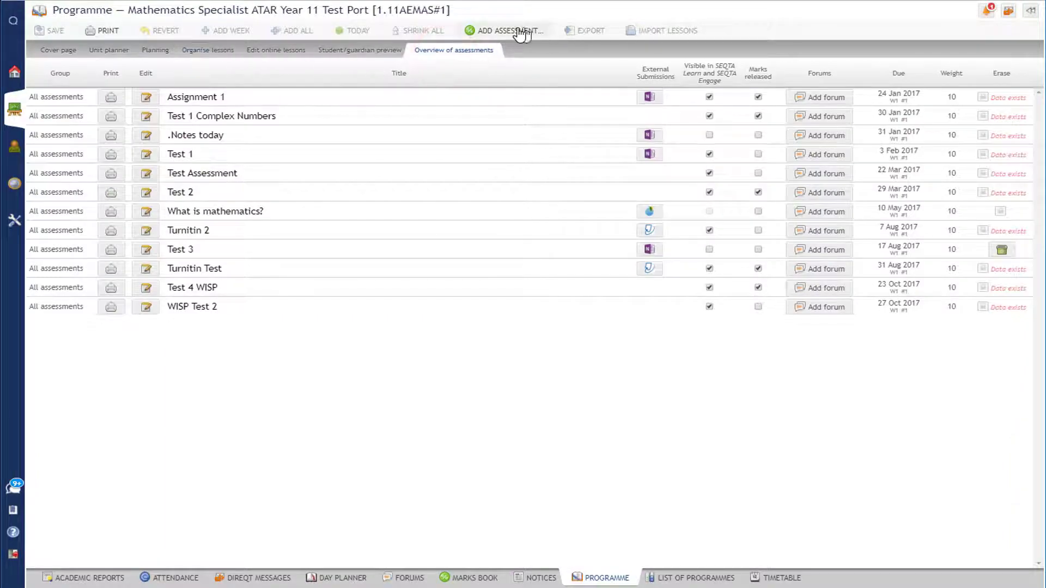
Step: Add a new assessment titled WISP 3 and allow it to be completed as a WISP
{"action": "left_click", "coordinate": [510, 30]}
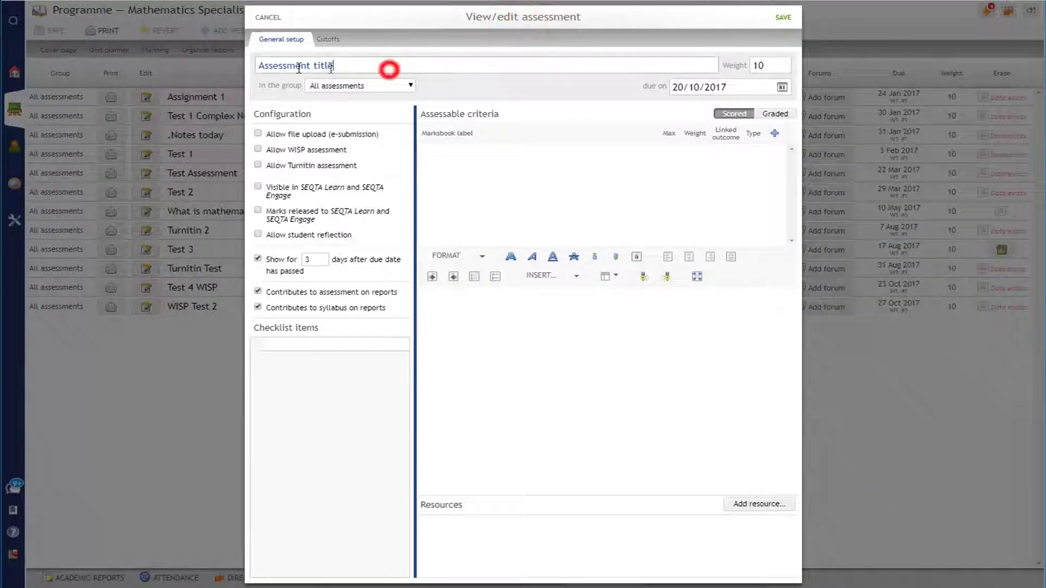
{"action": "type", "text": "WISP 3"}
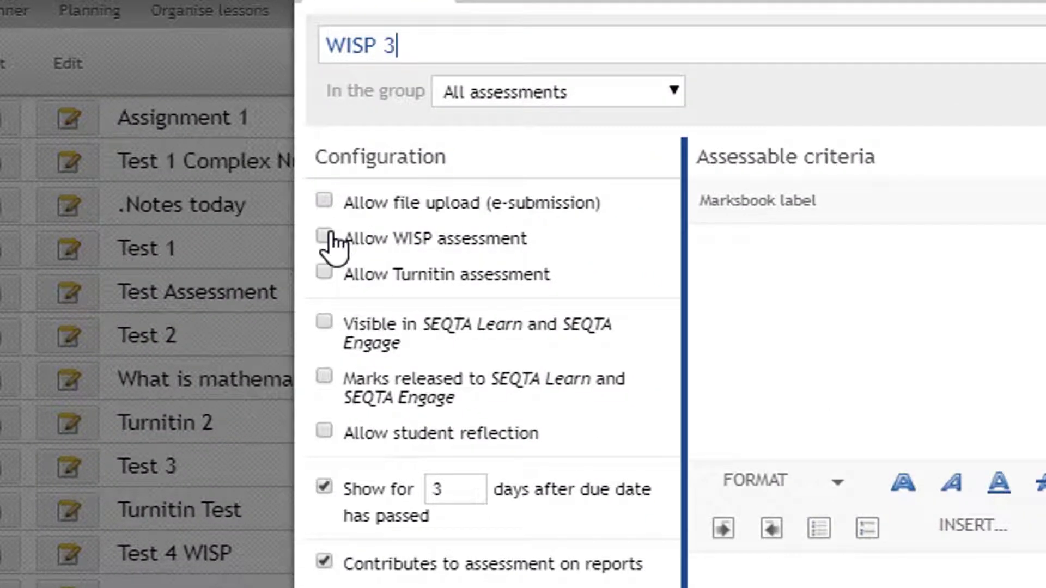
{"action": "left_click", "coordinate": [323, 238]}
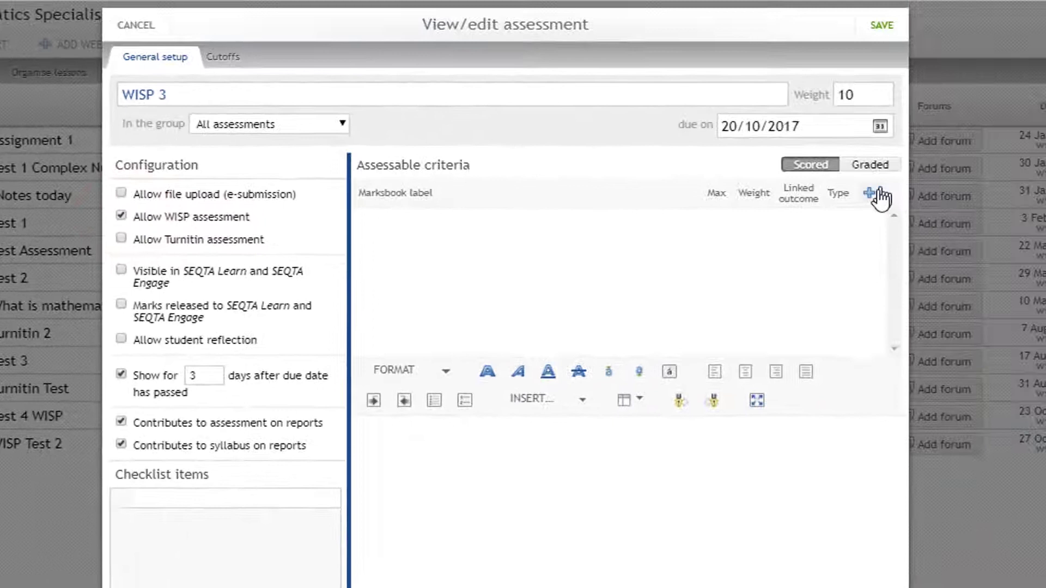
Step: Add a Project criterion out of 40 and make WISP 3 visible in SEQTA Learn and Engage
{"action": "left_click", "coordinate": [879, 194]}
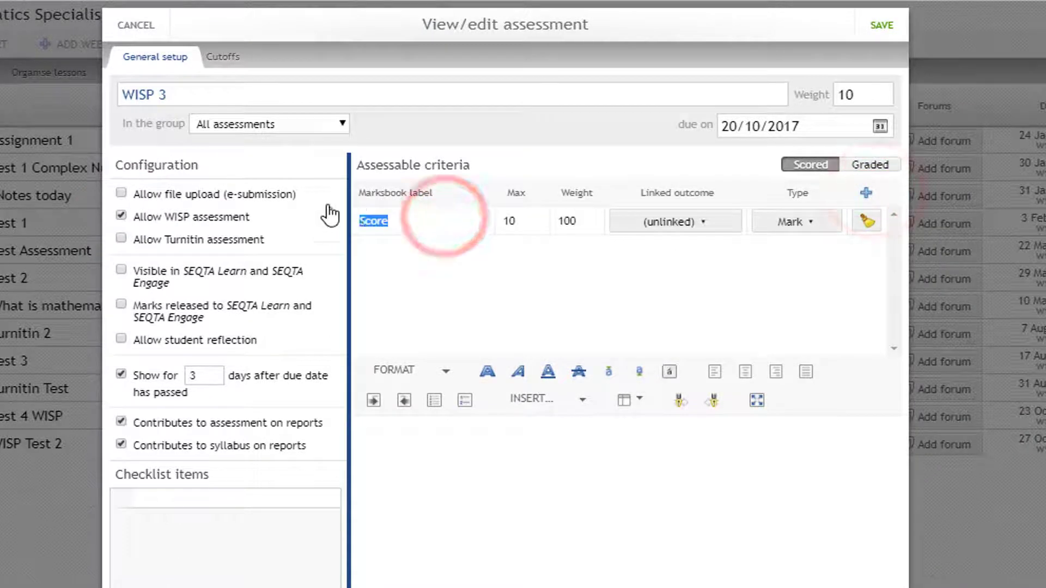
{"action": "type", "text": "Project"}
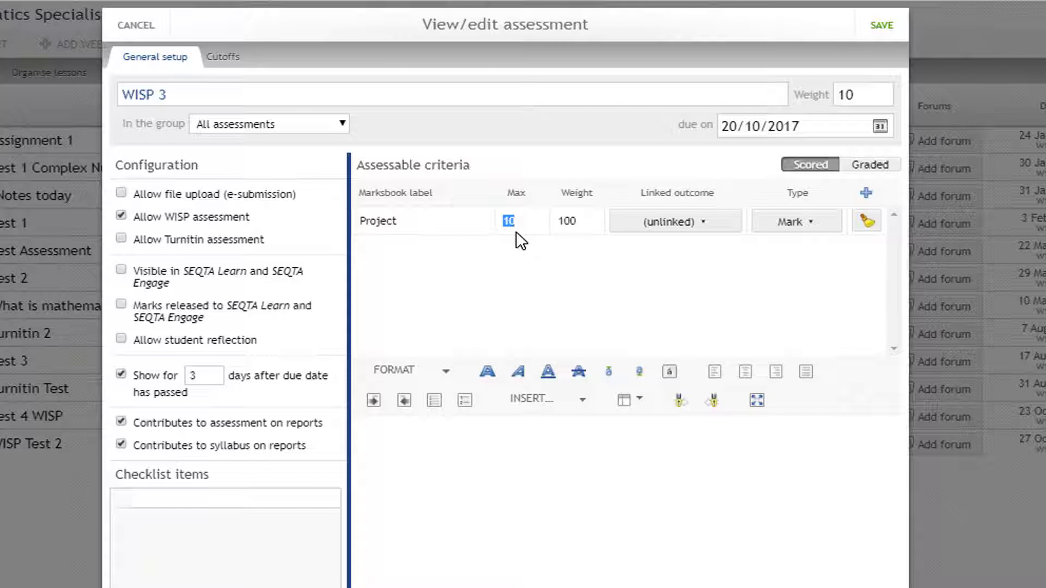
{"action": "type", "text": "40"}
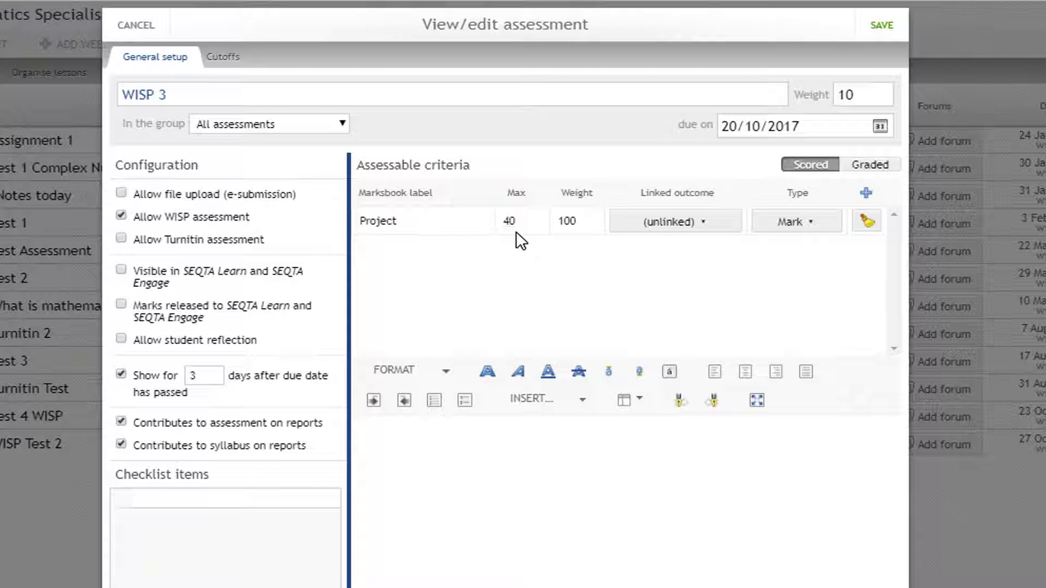
{"action": "left_click", "coordinate": [121, 269]}
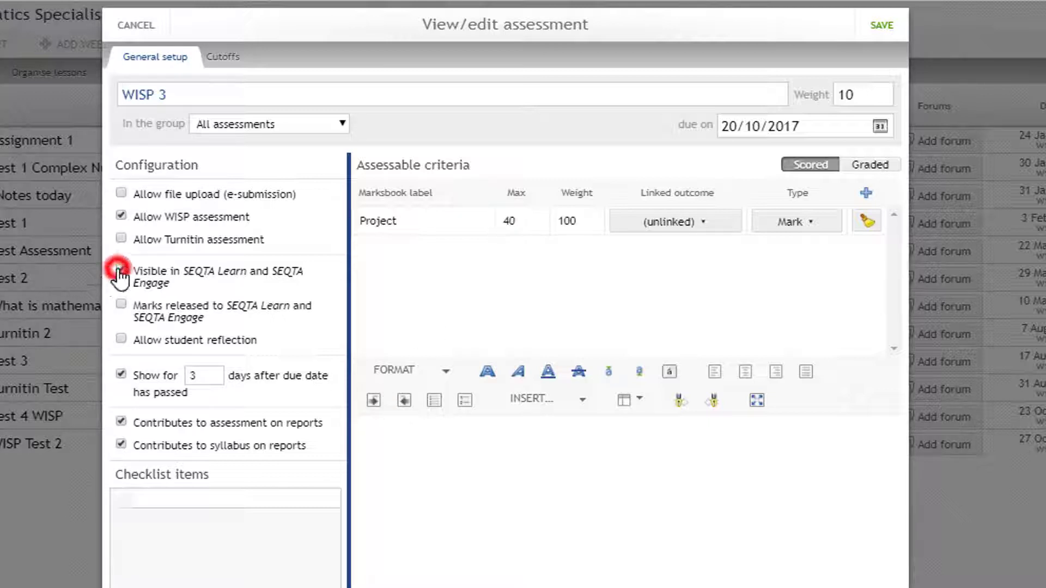
{"action": "left_click", "coordinate": [121, 271]}
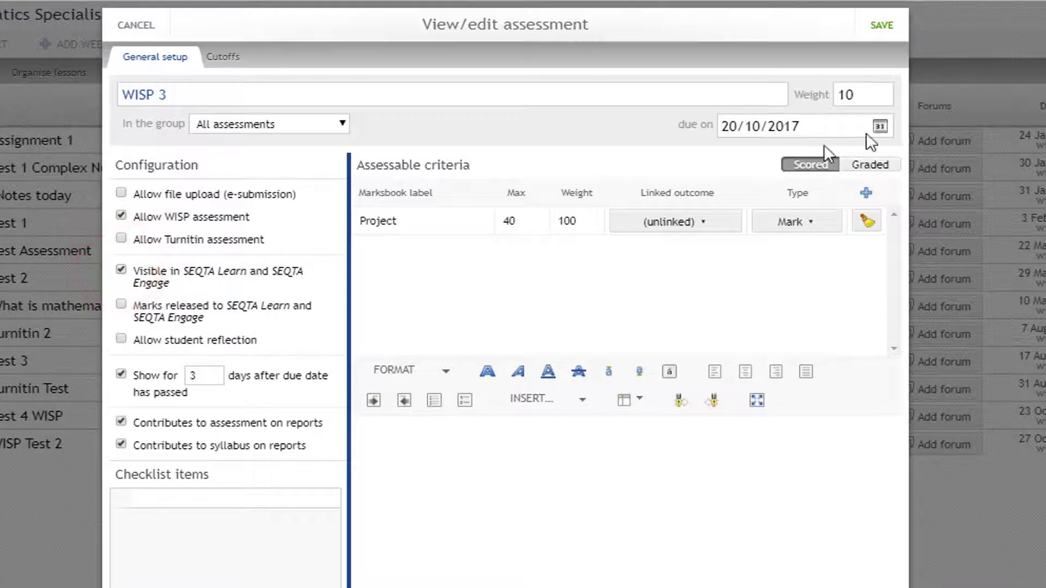
Step: Set the WISP 3 due date to 27 October 2017 from the calendar
{"action": "left_click", "coordinate": [881, 126]}
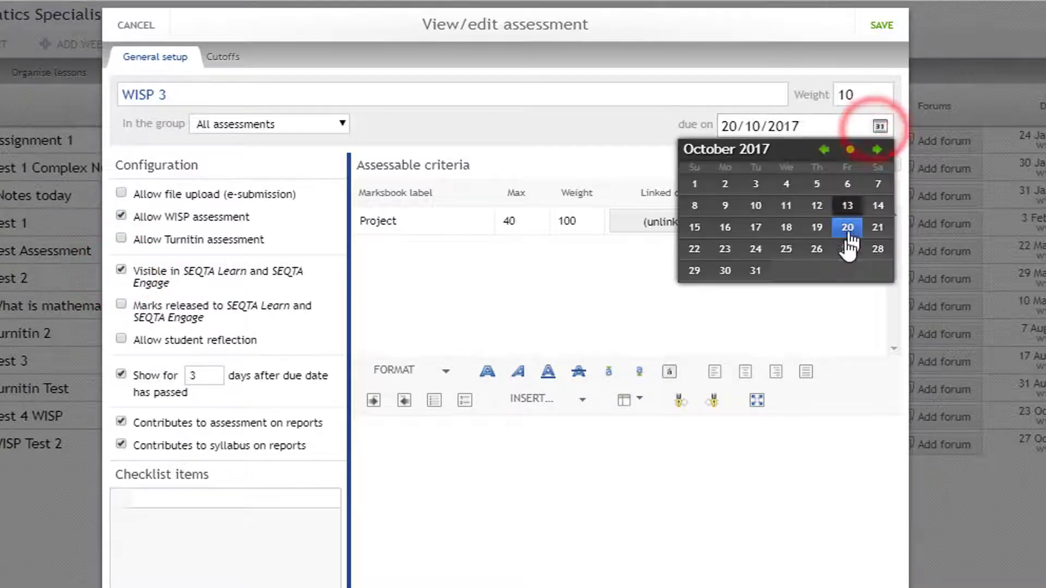
{"action": "left_click", "coordinate": [877, 249]}
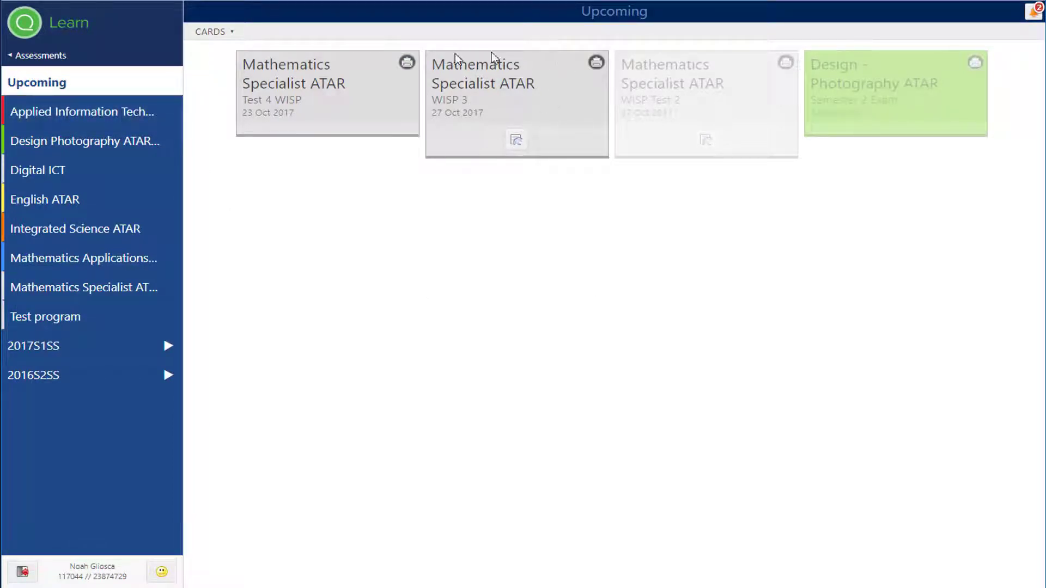
{"action": "mouse_move", "coordinate": [527, 118]}
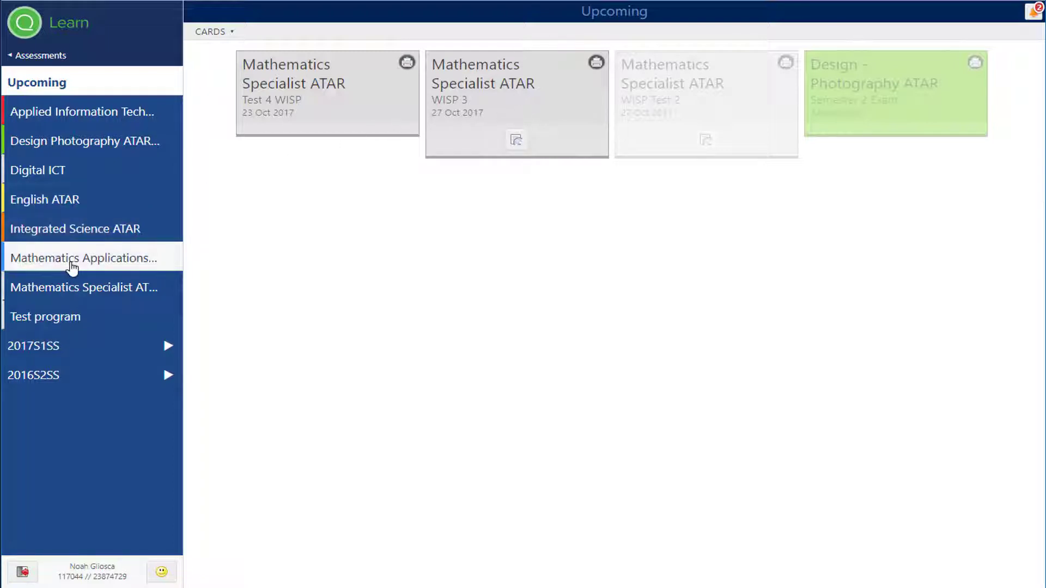
Step: Show the Mathematics Specialist ATAR assessments, where WISP 3 is listed
{"action": "left_click", "coordinate": [84, 287]}
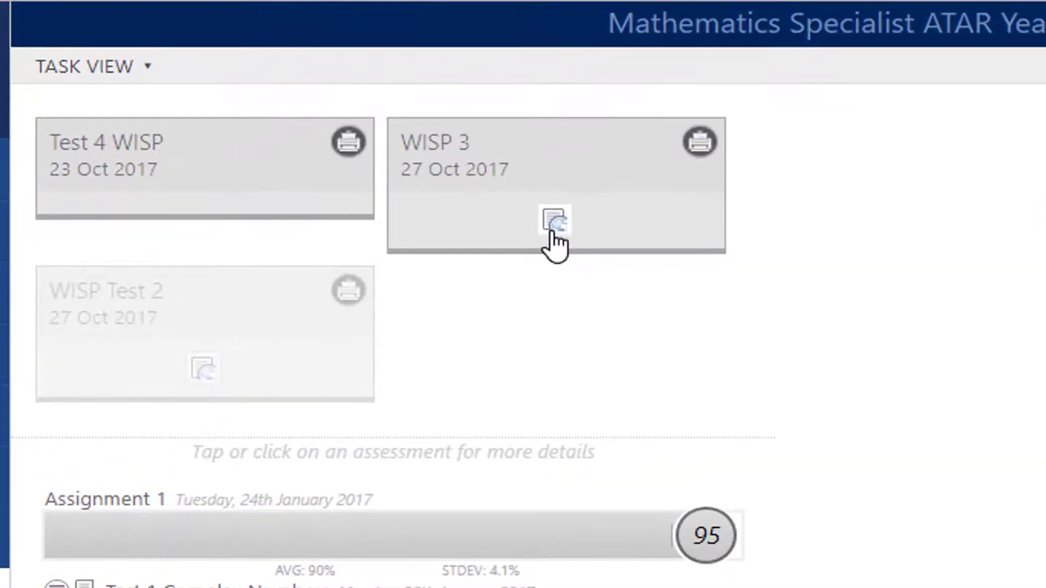
Step: Begin the WISP 3 work in the editor with the line 'Text here'
{"action": "left_click", "coordinate": [554, 221]}
{"action": "type", "text": "T"}
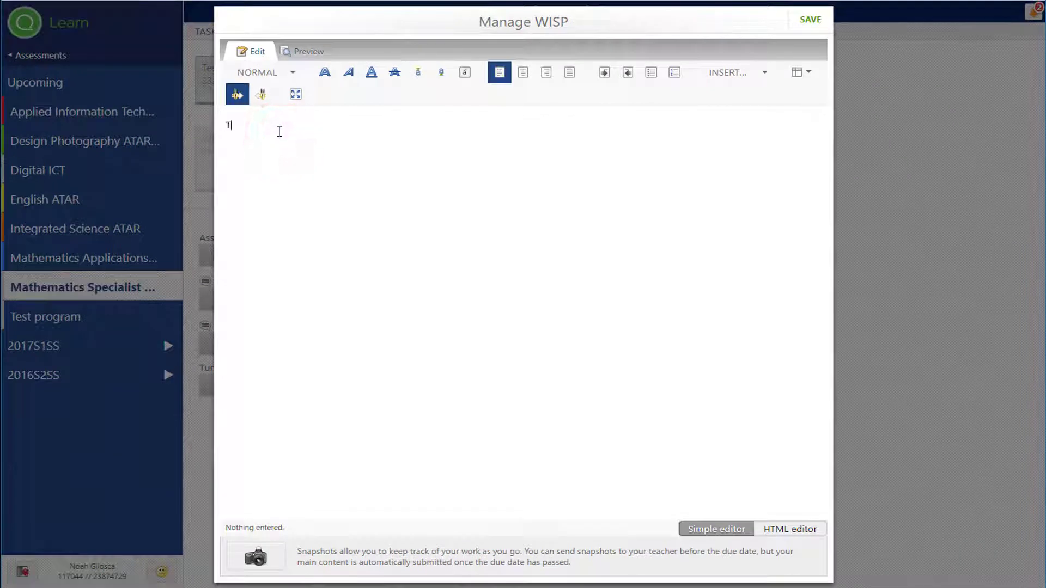
{"action": "type", "text": "ext"}
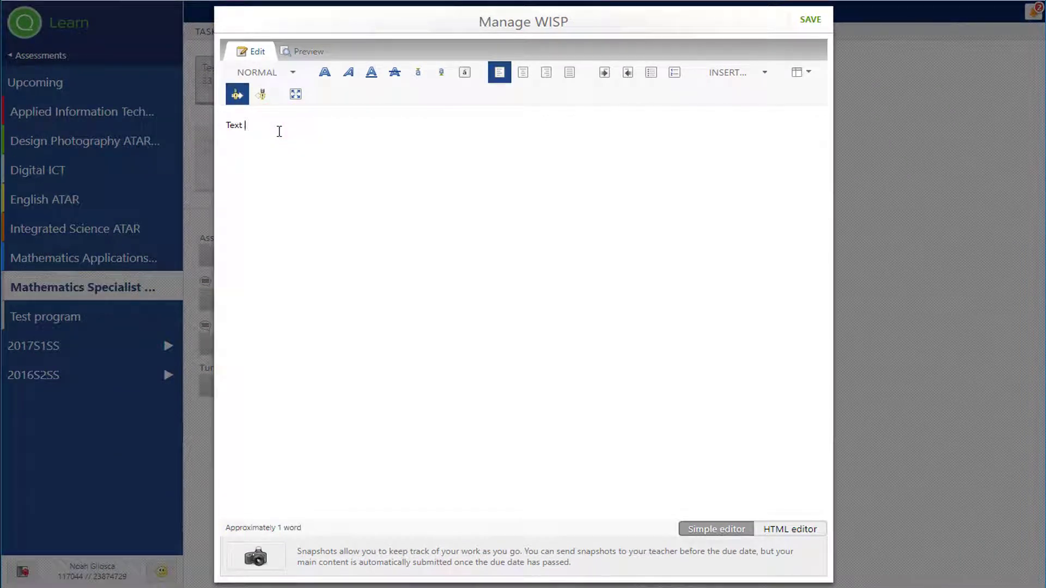
{"action": "type", "text": "here"}
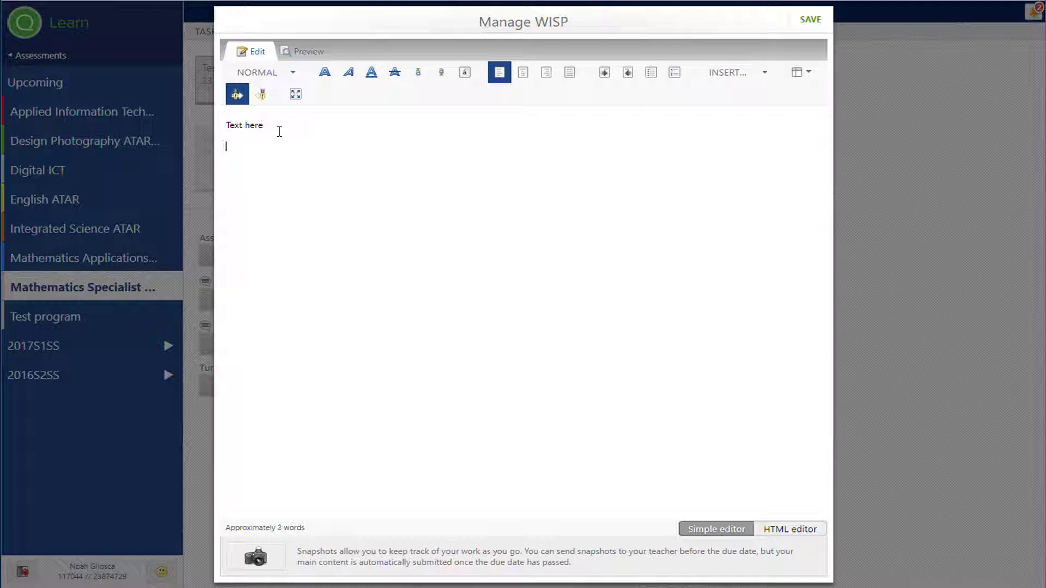
{"action": "left_click", "coordinate": [727, 72]}
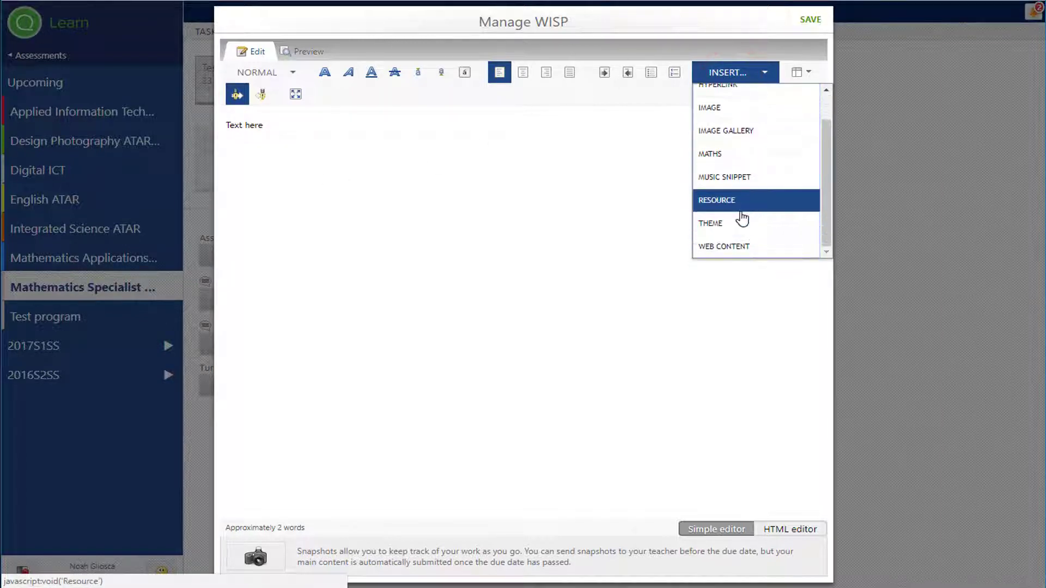
{"action": "left_click", "coordinate": [723, 246]}
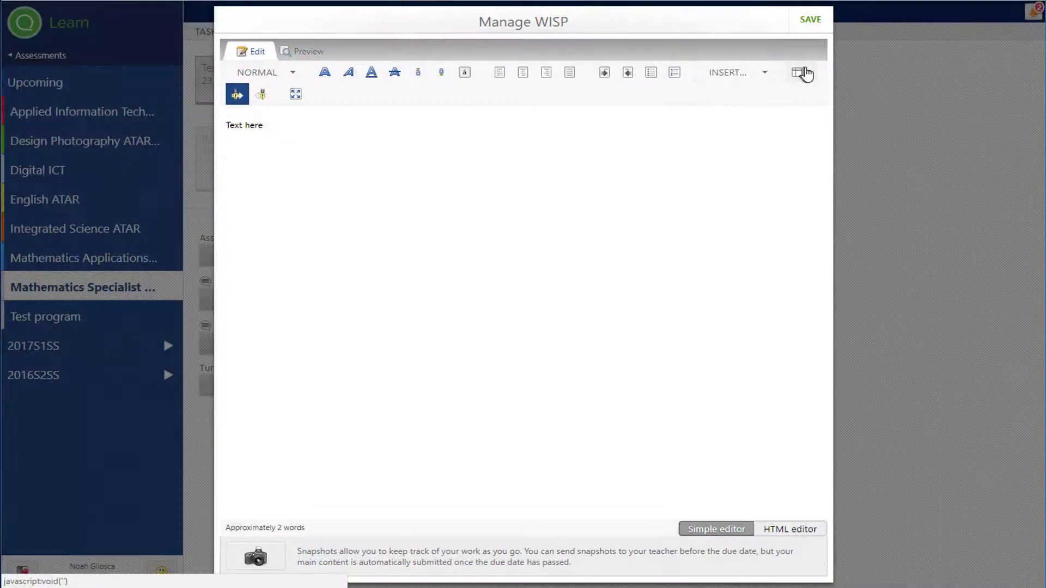
Step: Insert a small table after 'Text here' and fill a few cells with sample words
{"action": "left_click", "coordinate": [803, 72]}
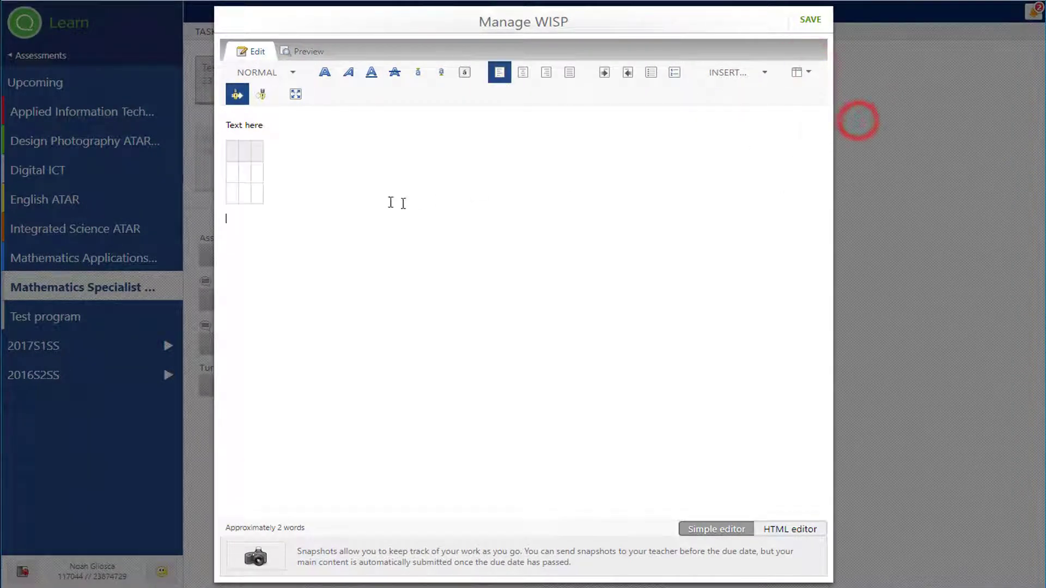
{"action": "type", "text": "wrfqergqrg"}
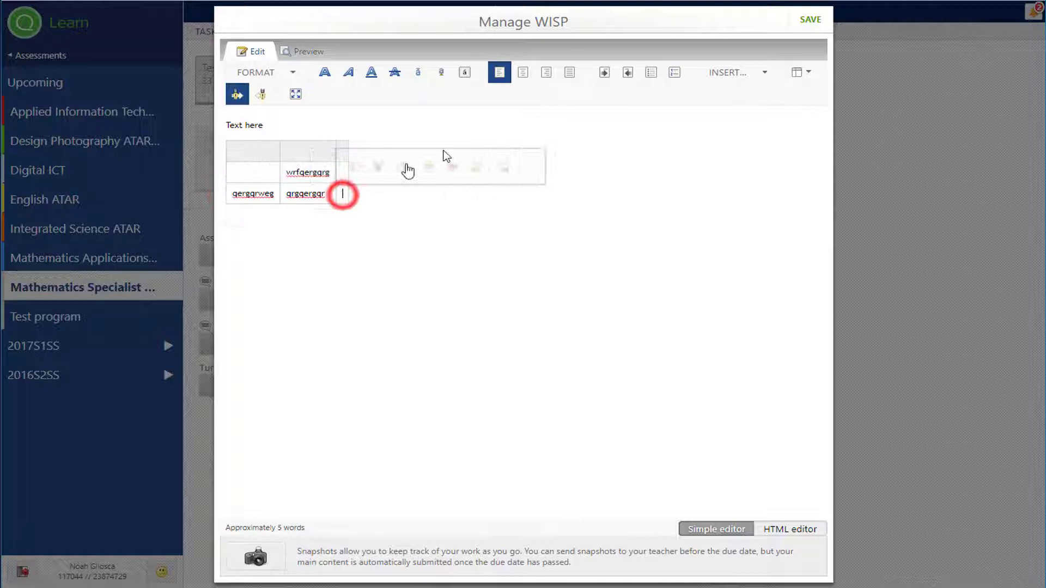
{"action": "left_click", "coordinate": [727, 72]}
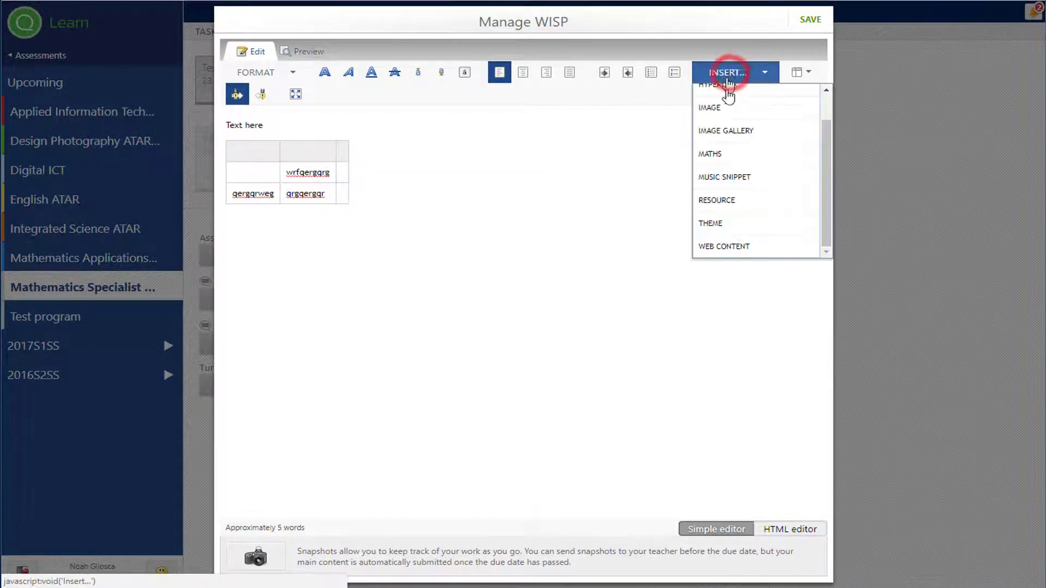
Step: Upload the Themes & Polls screenshot and insert it into the table's third cell
{"action": "left_click", "coordinate": [707, 108]}
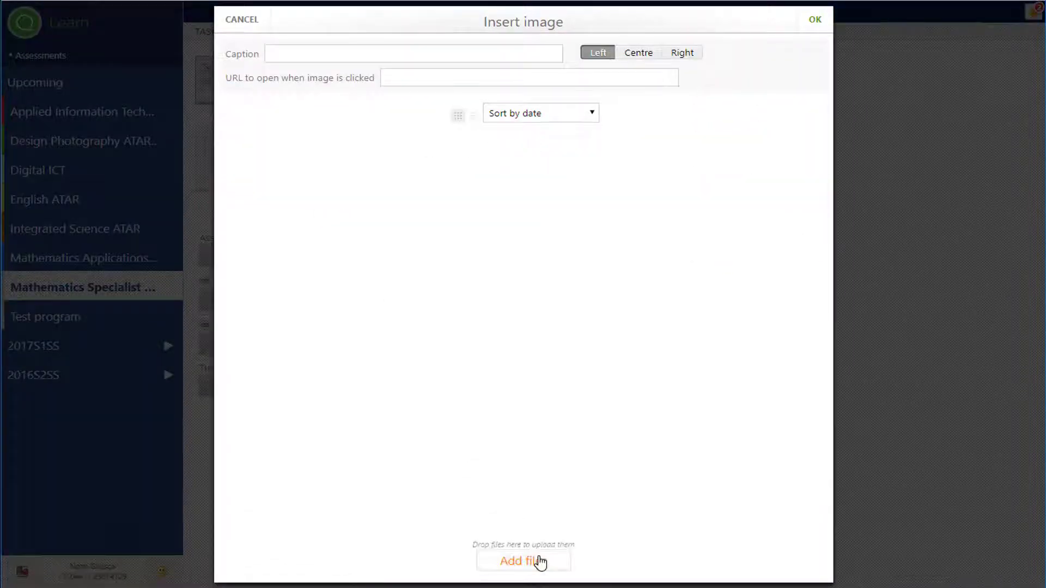
{"action": "left_click", "coordinate": [523, 560]}
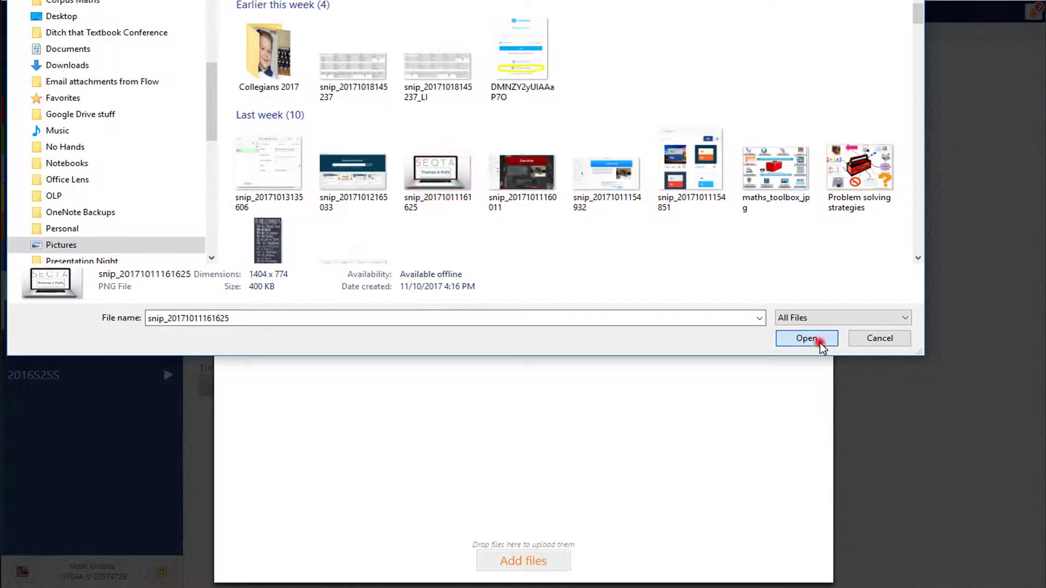
{"action": "left_click", "coordinate": [806, 338]}
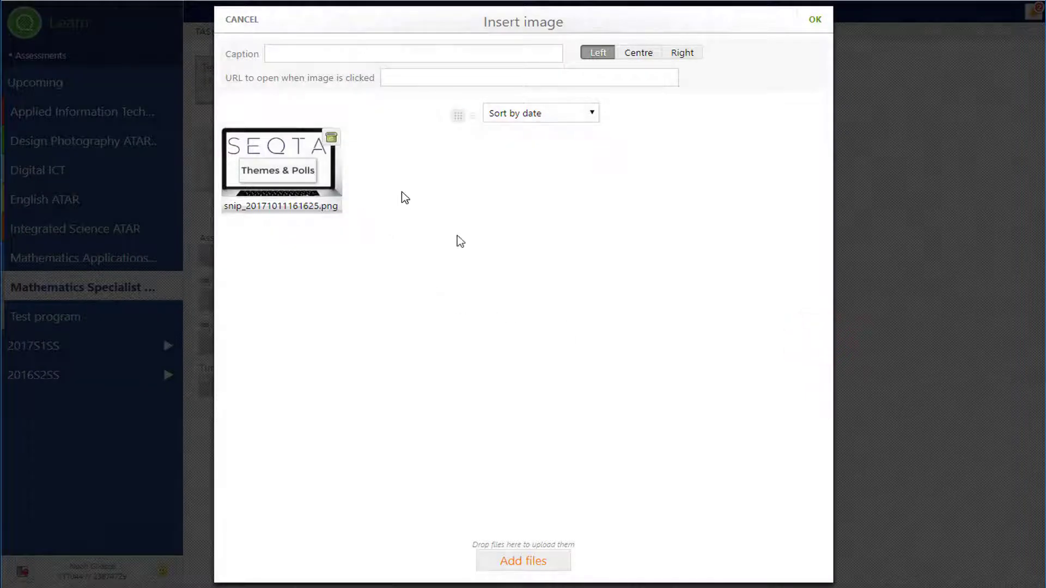
{"action": "left_click", "coordinate": [280, 164]}
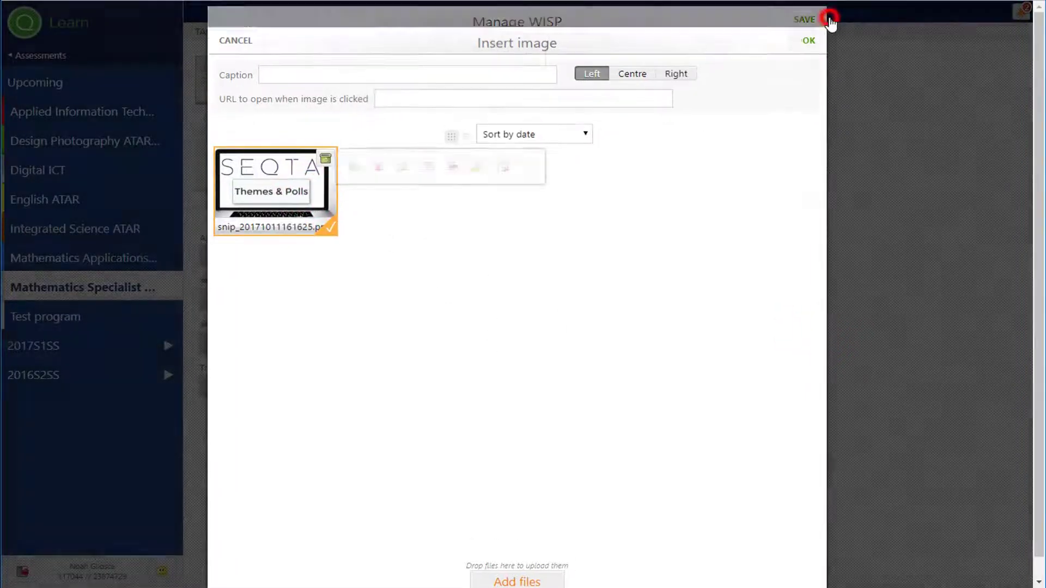
{"action": "left_click", "coordinate": [807, 40]}
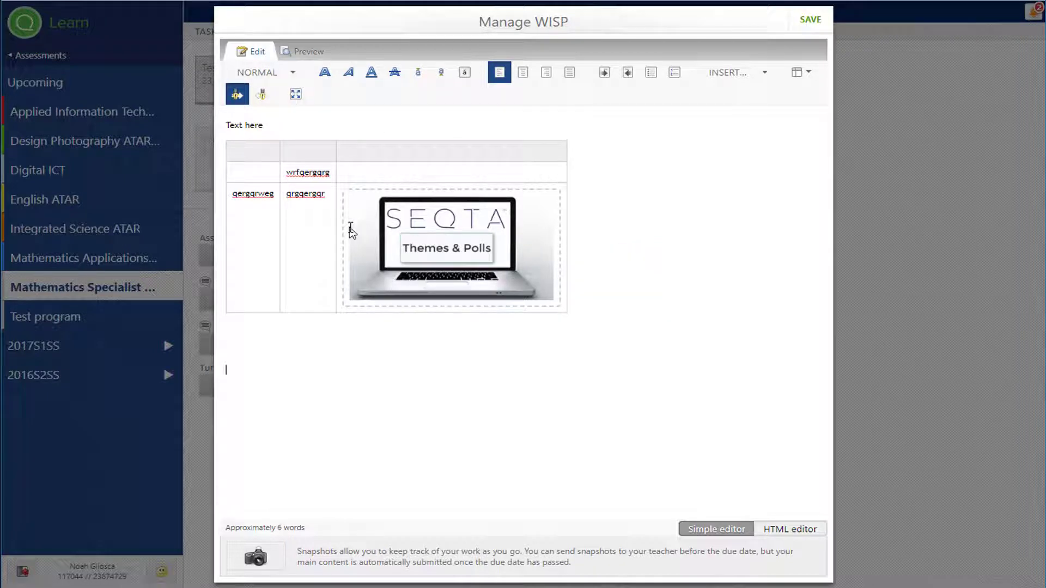
{"action": "scroll", "scroll_direction": "down", "scroll_amount": 3}
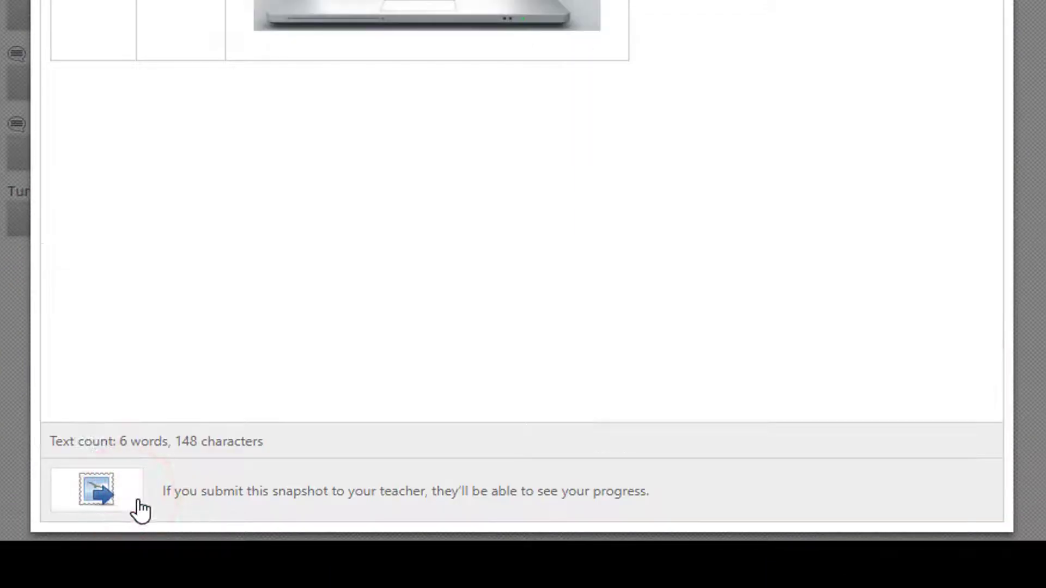
{"action": "mouse_move", "coordinate": [176, 513]}
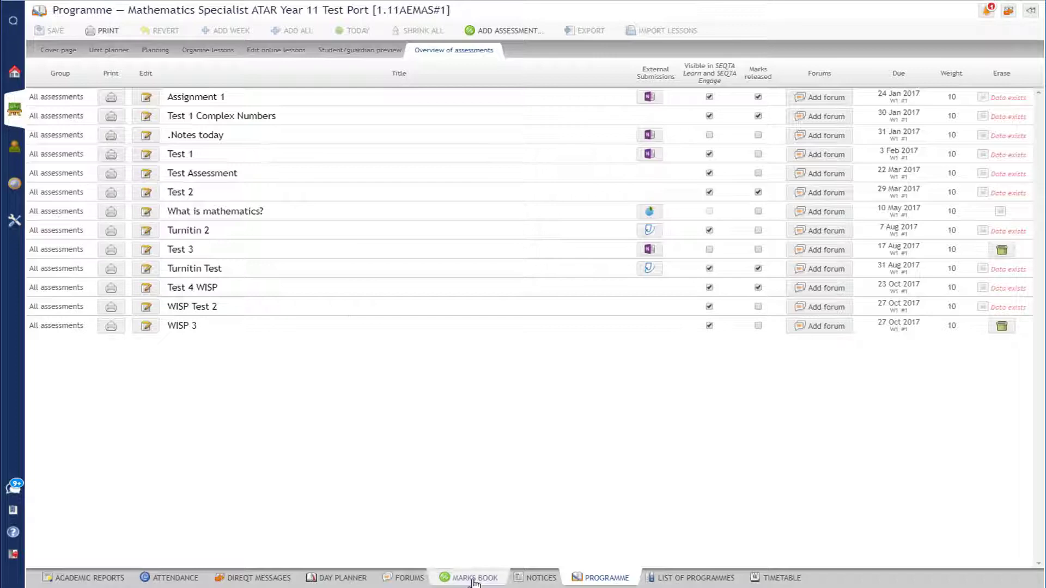
Step: View Noah's WISP 3 Snap 1 in the Marks book and check its annotations without saving
{"action": "left_click", "coordinate": [474, 577]}
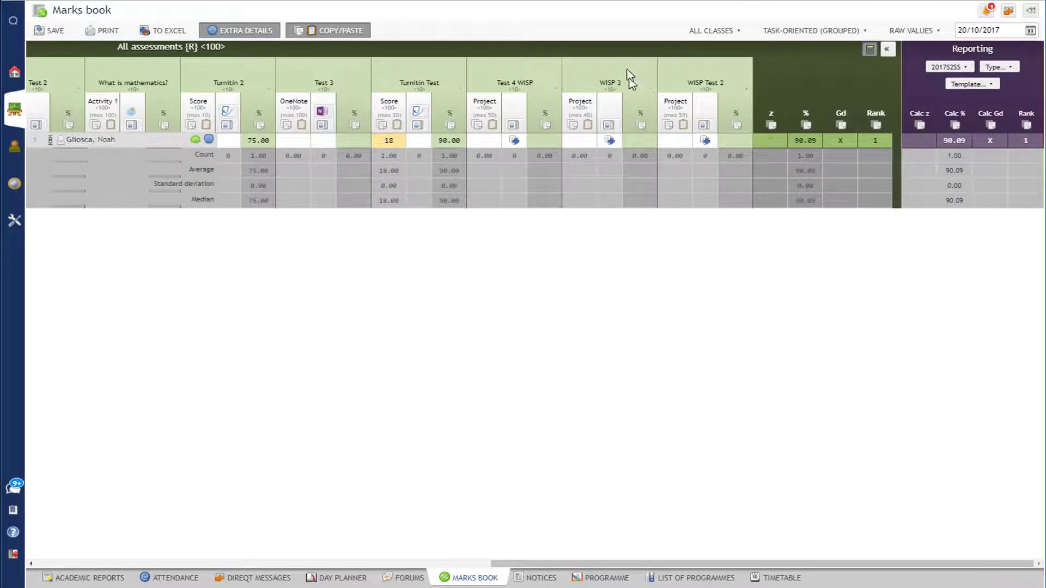
{"action": "left_click", "coordinate": [608, 141]}
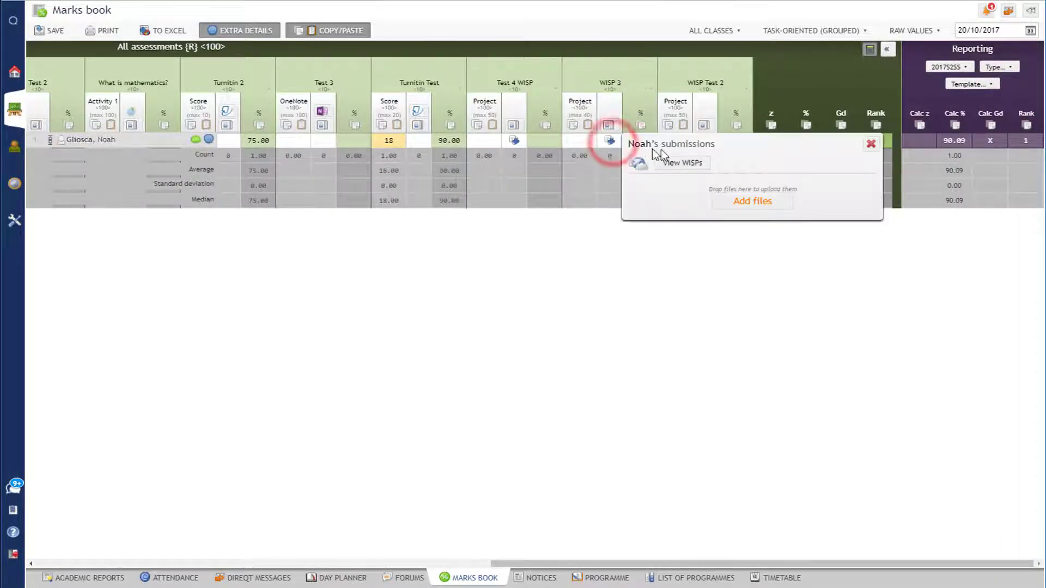
{"action": "left_click", "coordinate": [683, 162]}
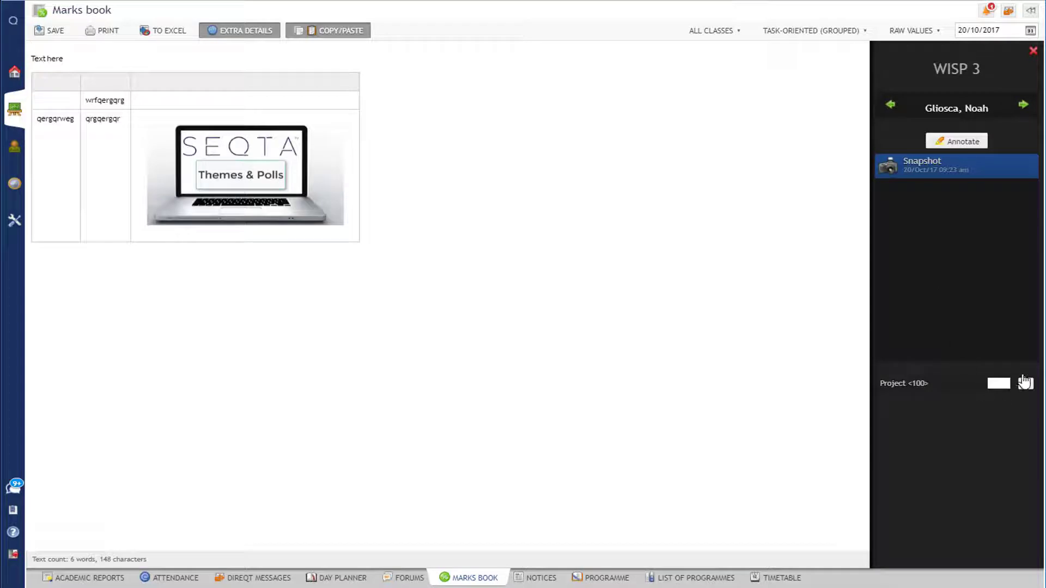
{"action": "left_click", "coordinate": [956, 141]}
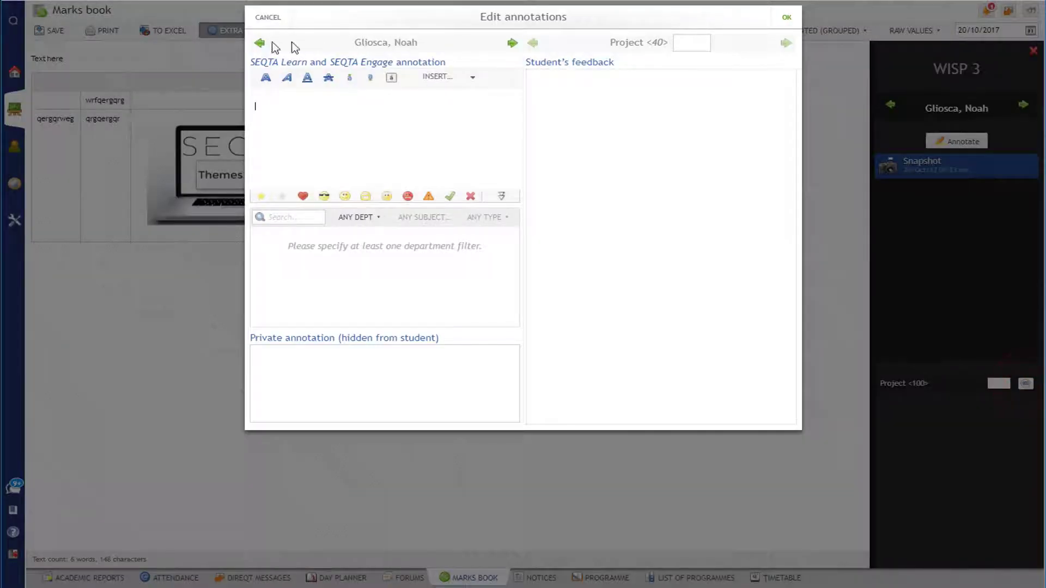
{"action": "left_click", "coordinate": [268, 16]}
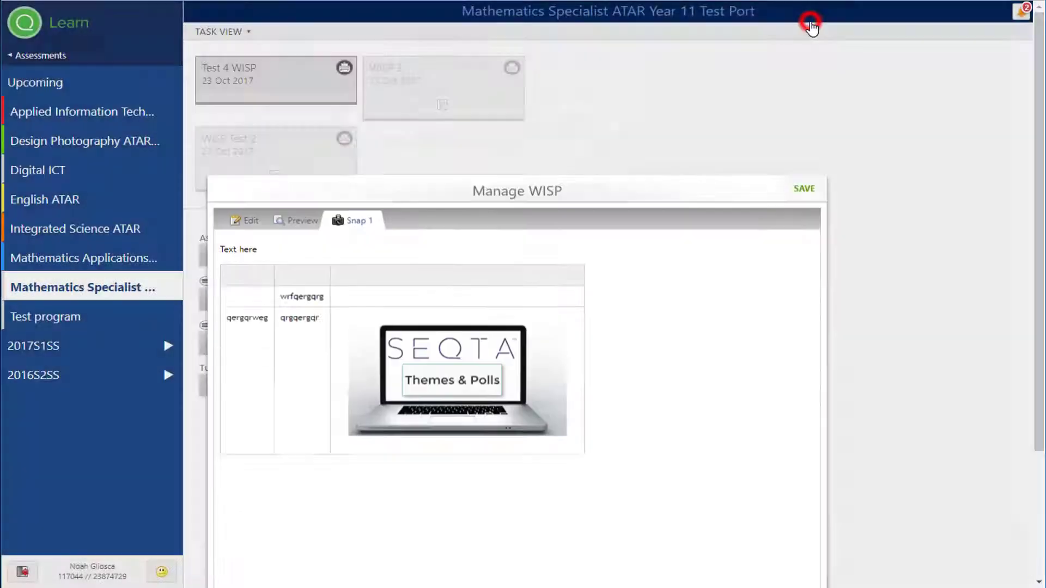
Step: Return to WISP 3 from upcoming assessments and apply the Alpine theme
{"action": "left_click", "coordinate": [809, 25]}
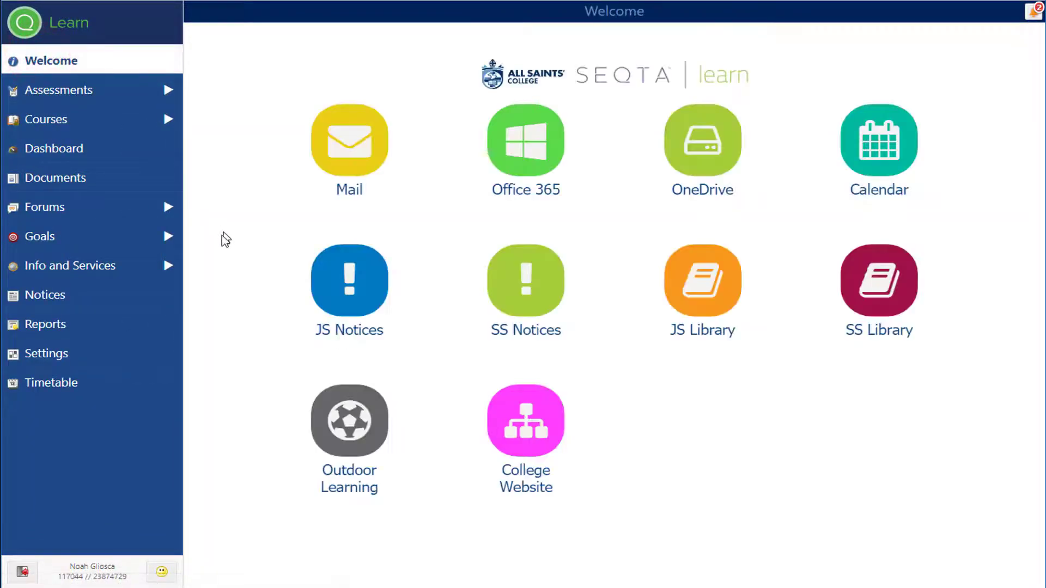
{"action": "left_click", "coordinate": [60, 91]}
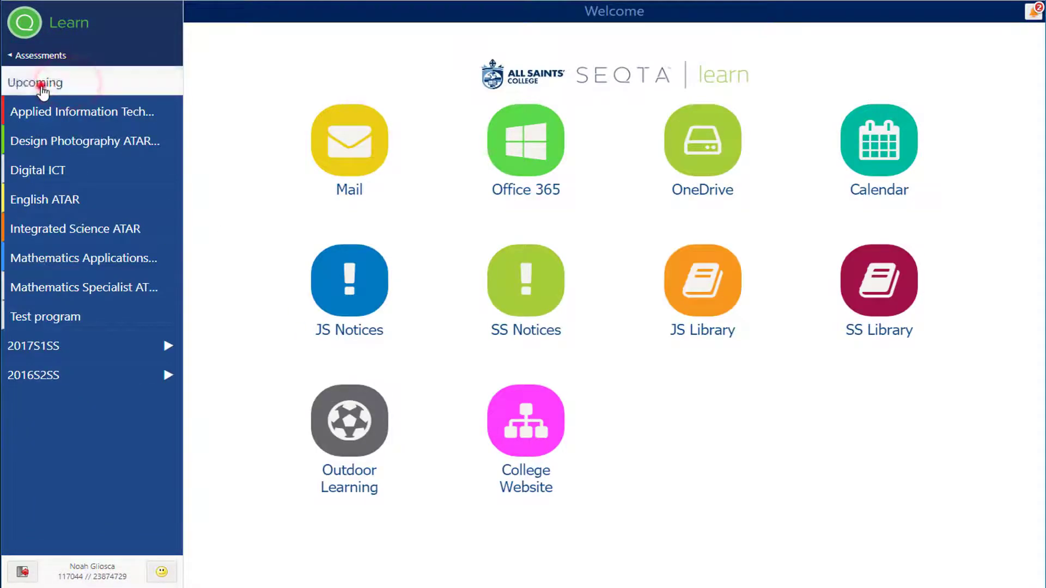
{"action": "left_click", "coordinate": [35, 81]}
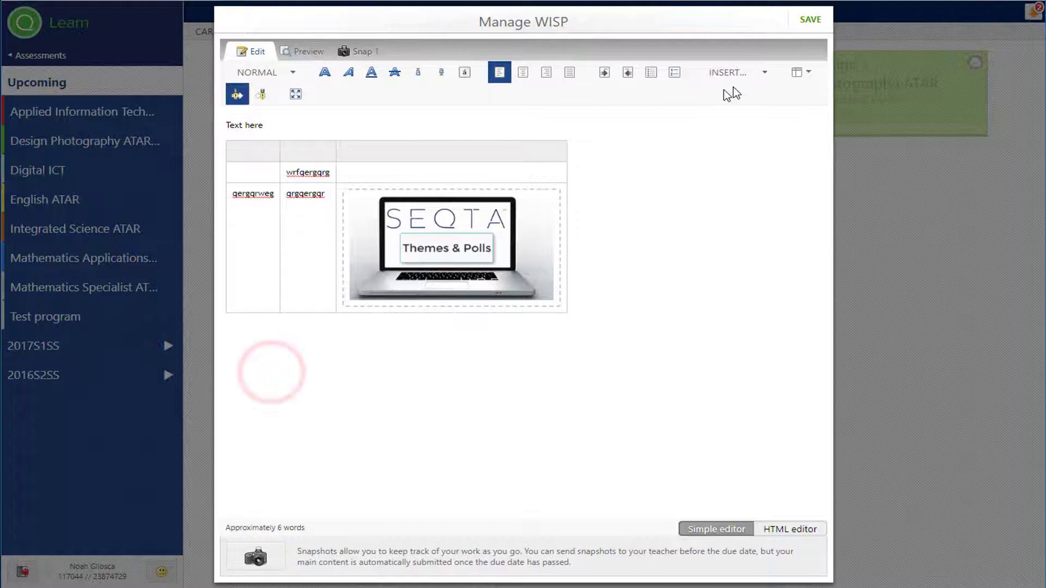
{"action": "left_click", "coordinate": [734, 72]}
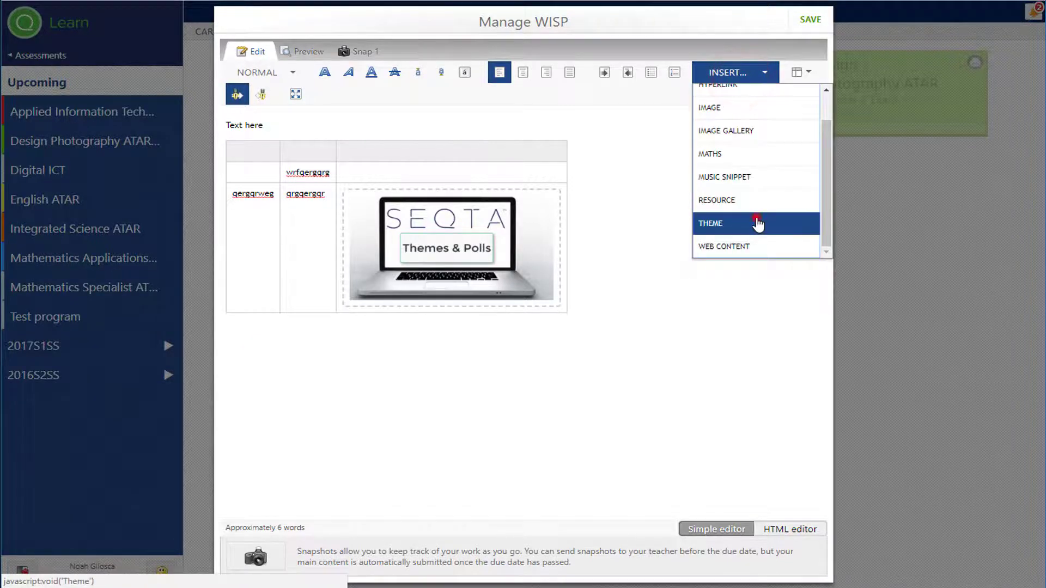
{"action": "left_click", "coordinate": [710, 224]}
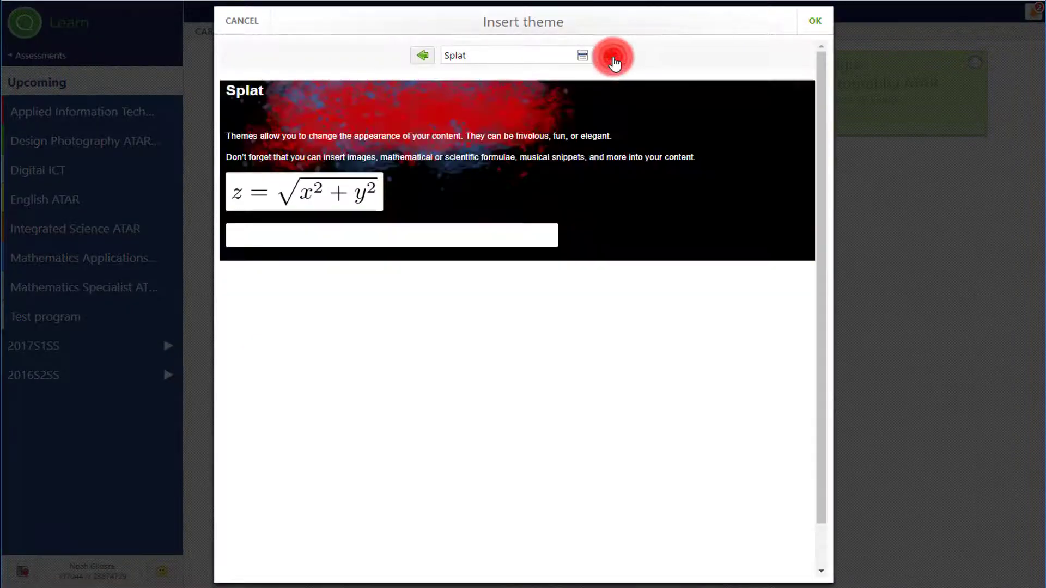
{"action": "left_click", "coordinate": [611, 56]}
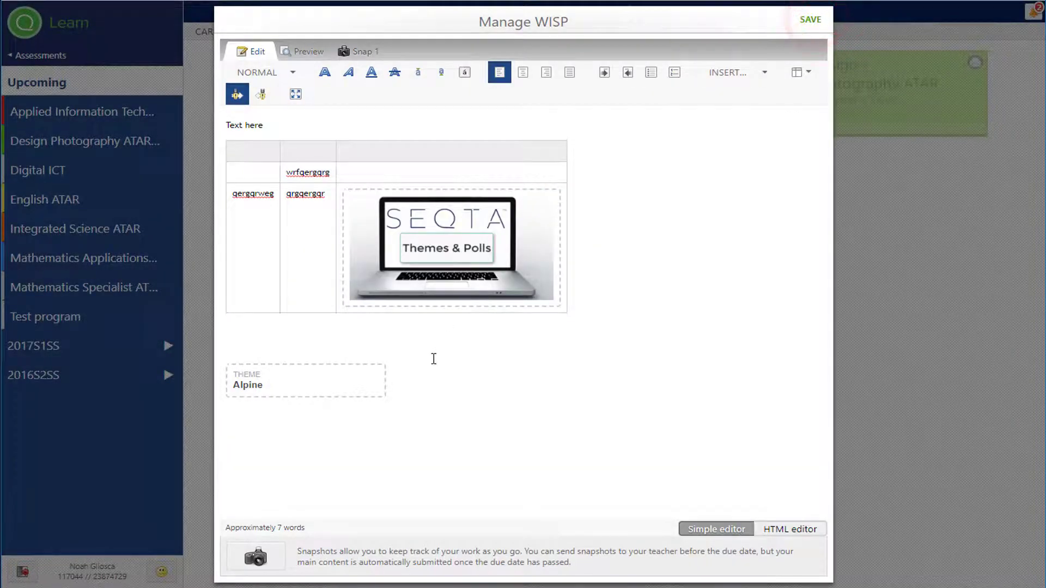
Step: Add the line 'More text' below the theme, preview and submit a new snapshot
{"action": "left_click", "coordinate": [225, 437]}
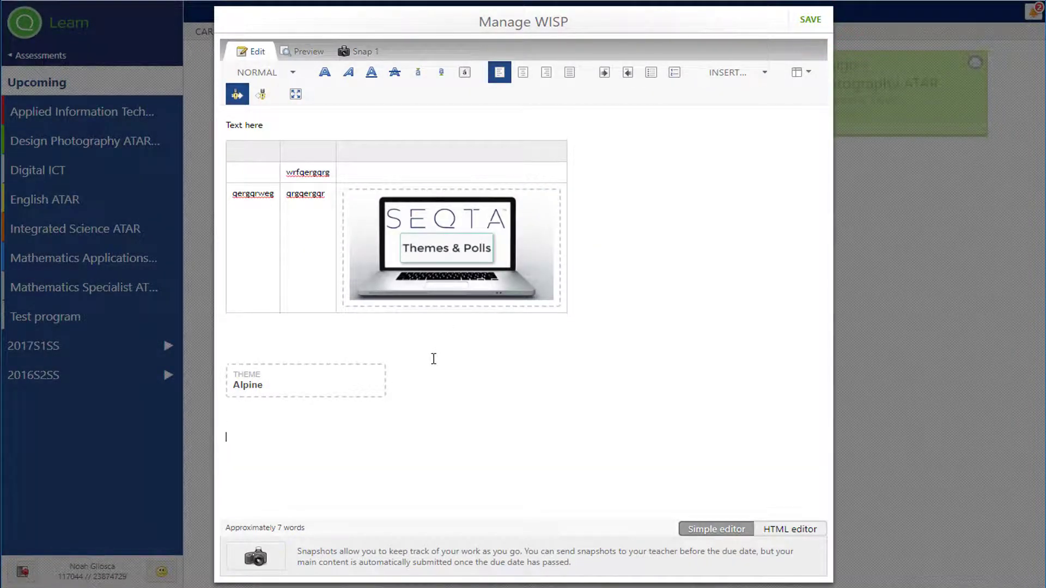
{"action": "type", "text": "More text"}
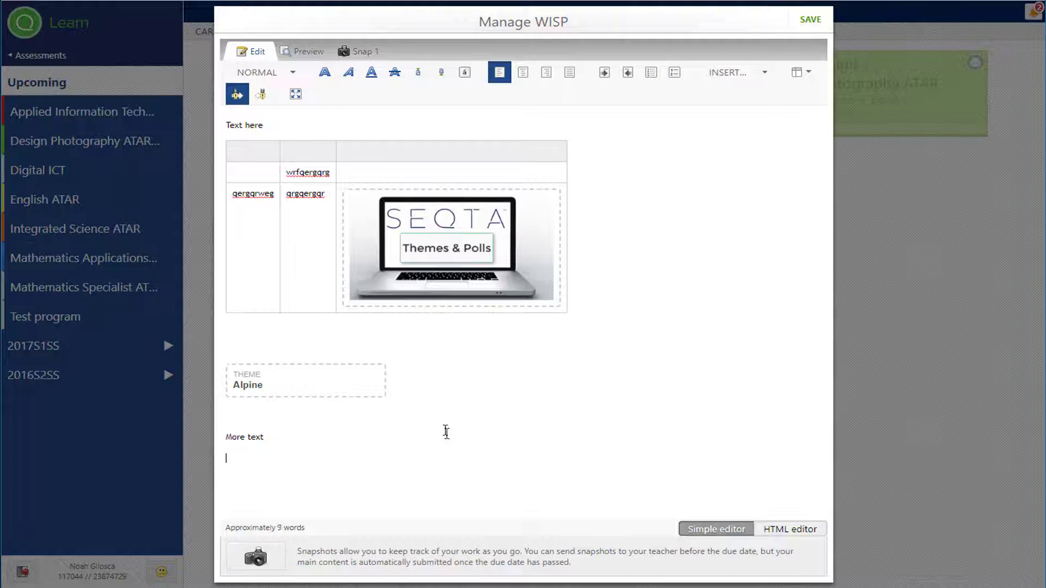
{"action": "left_click", "coordinate": [308, 51]}
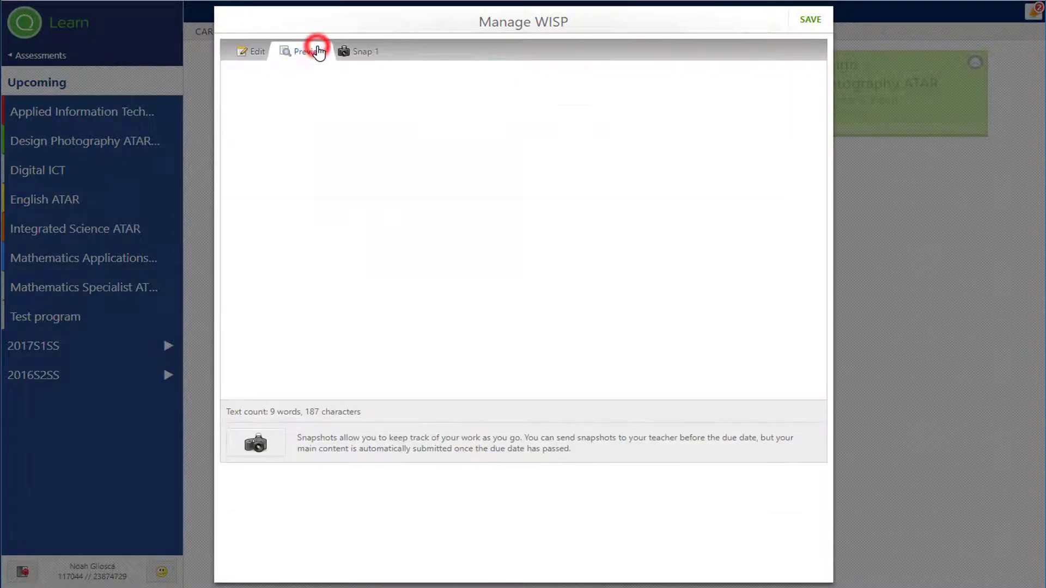
{"action": "left_click", "coordinate": [307, 51]}
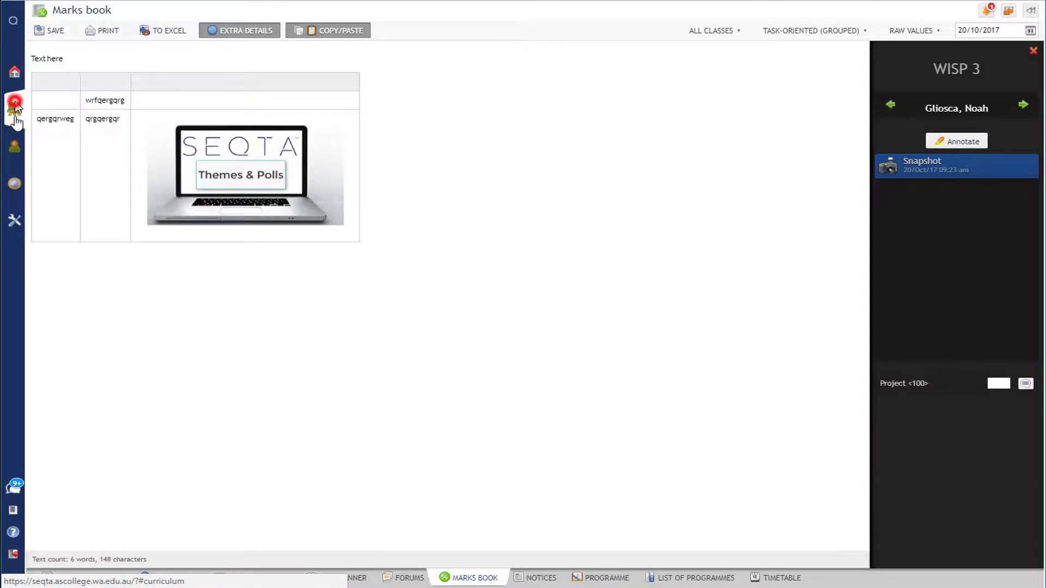
Step: View Noah's second WISP 3 snapshot in the Marks book and check its annotations without saving
{"action": "left_click", "coordinate": [776, 577]}
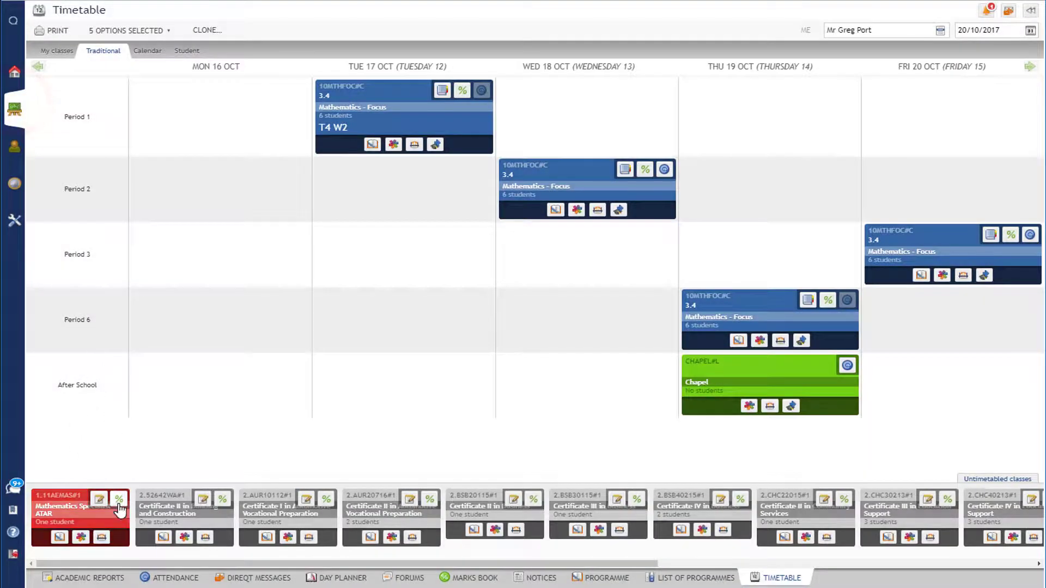
{"action": "left_click", "coordinate": [120, 499]}
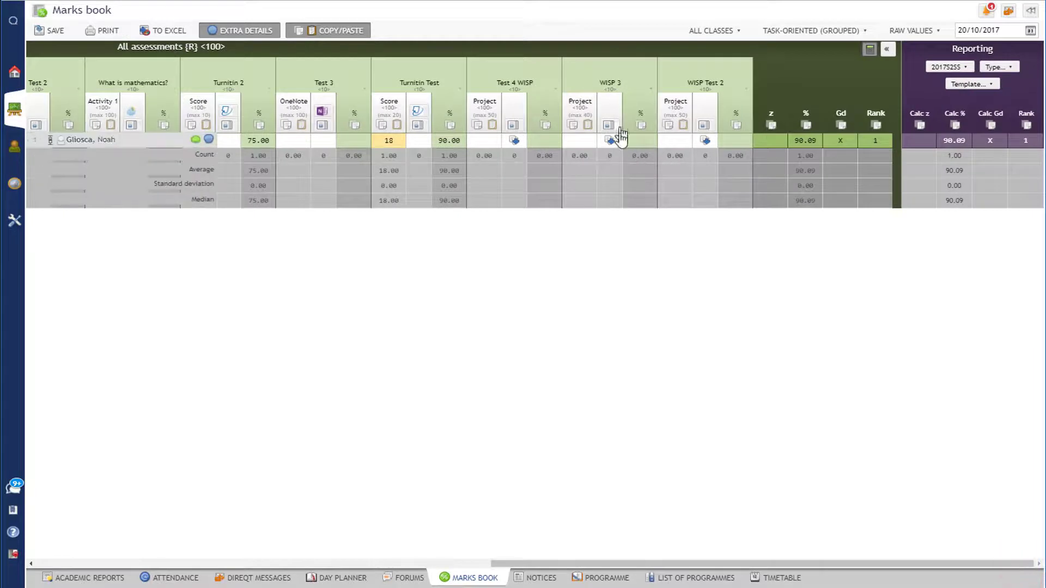
{"action": "left_click", "coordinate": [607, 141]}
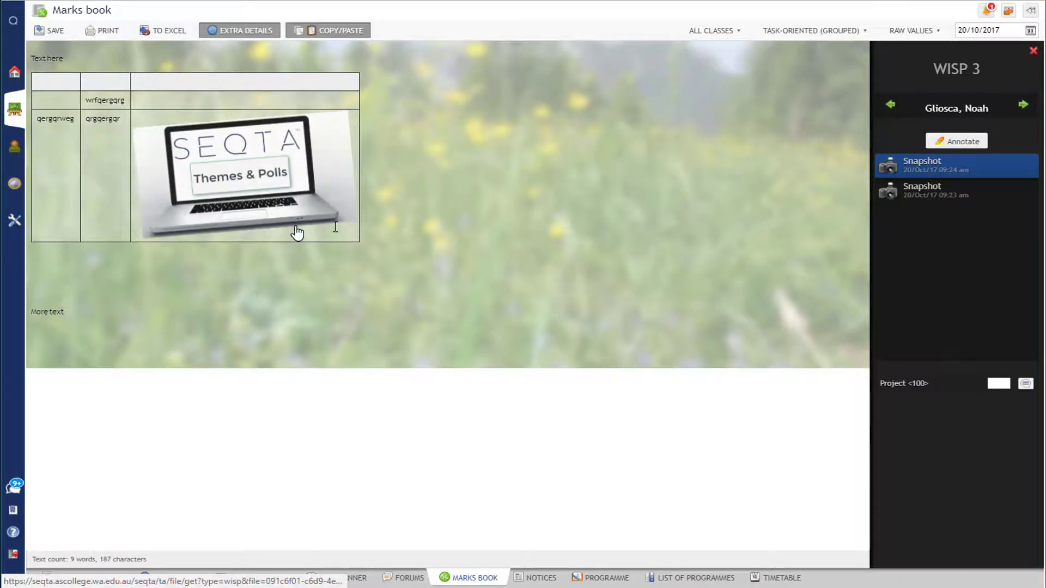
{"action": "left_click", "coordinate": [955, 190]}
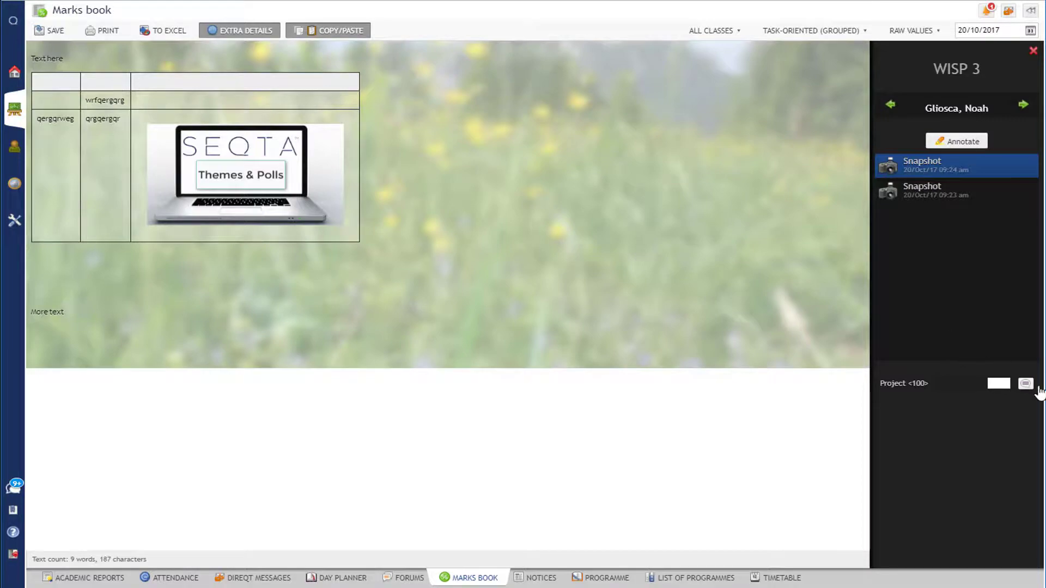
{"action": "left_click", "coordinate": [955, 140]}
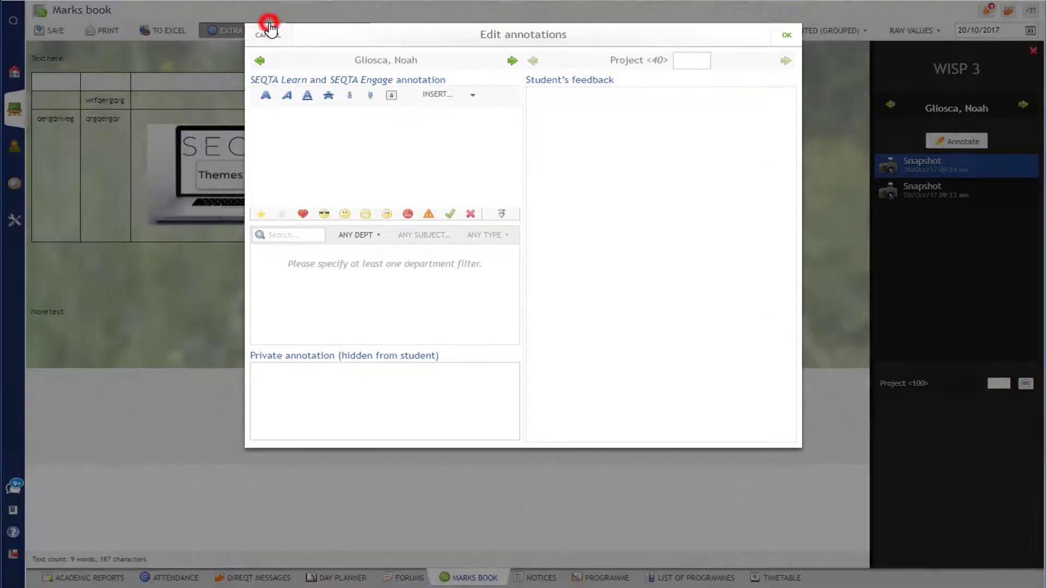
{"action": "left_click", "coordinate": [267, 23]}
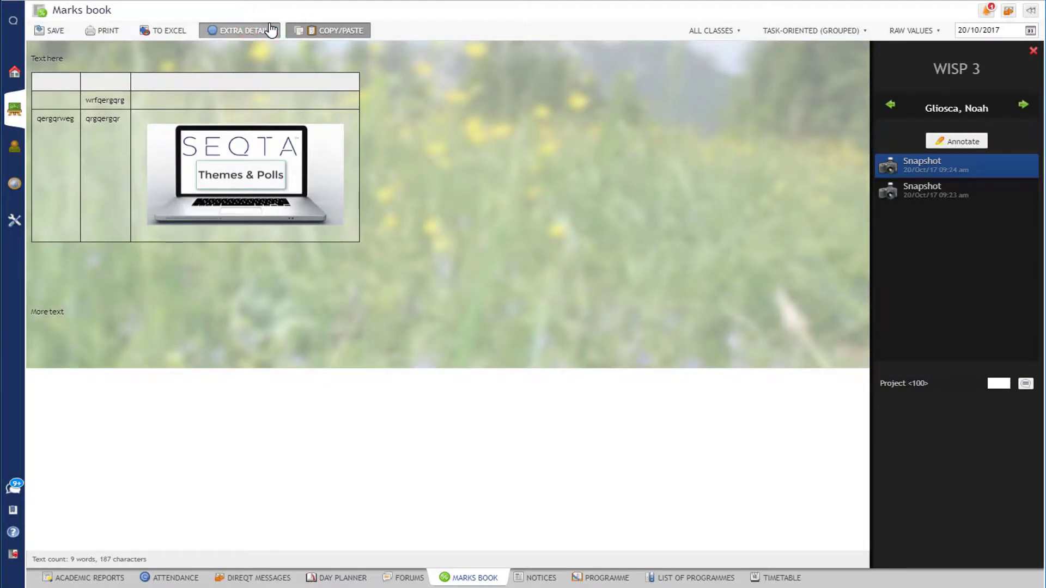